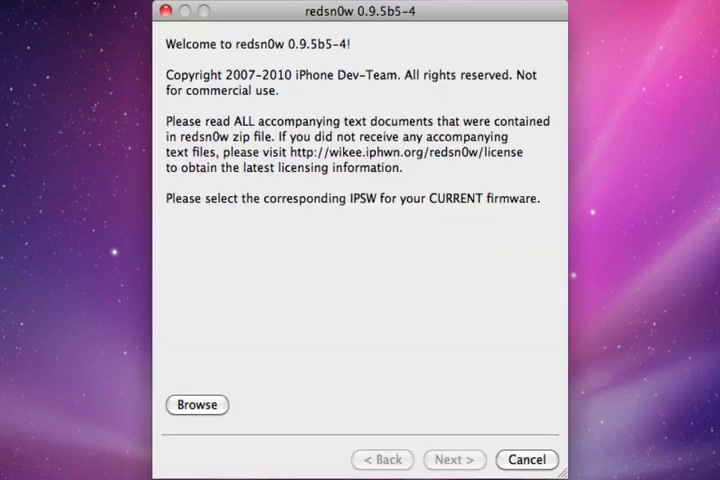
mouse_move(304, 16)
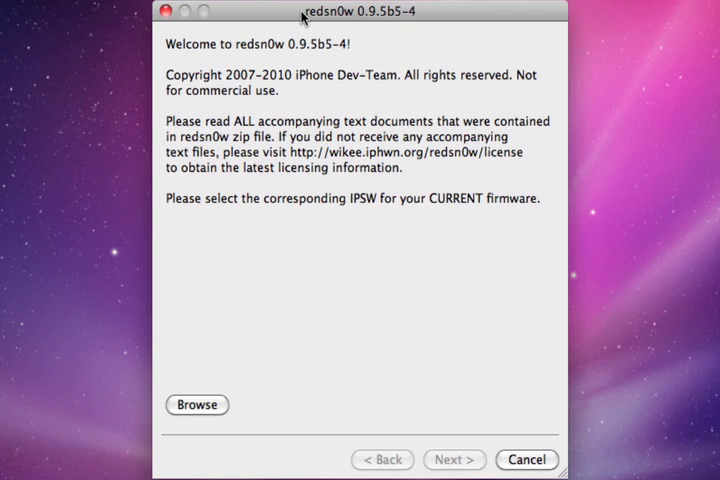
Load iPhone1,2_4.0_8A293_Restore.ipsw from the Desktop so the jailbreak options page appears.
left_click(198, 404)
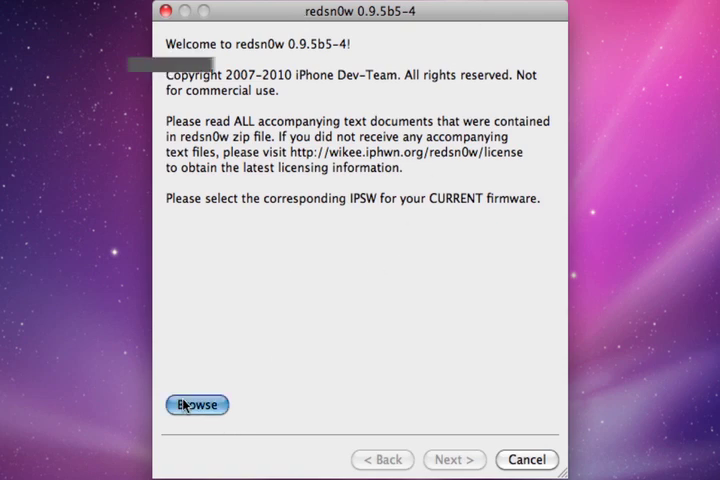
left_click(198, 404)
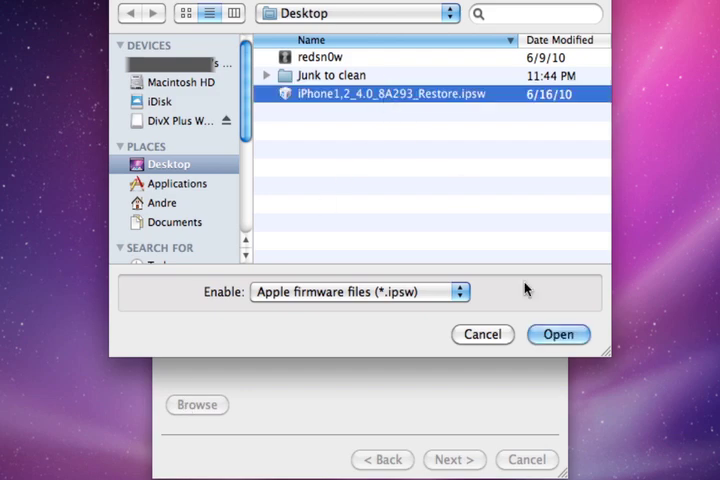
left_click(558, 334)
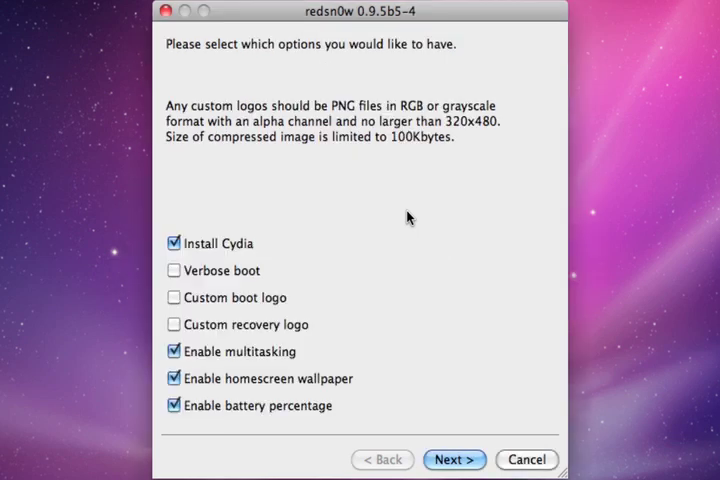
mouse_move(230, 272)
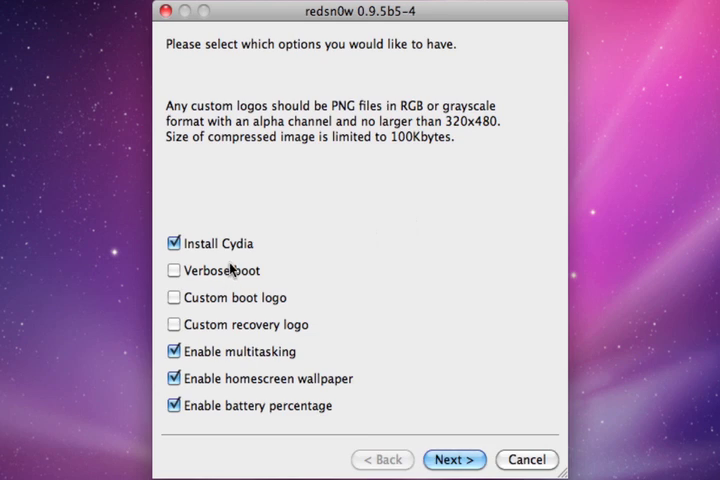
mouse_move(222, 244)
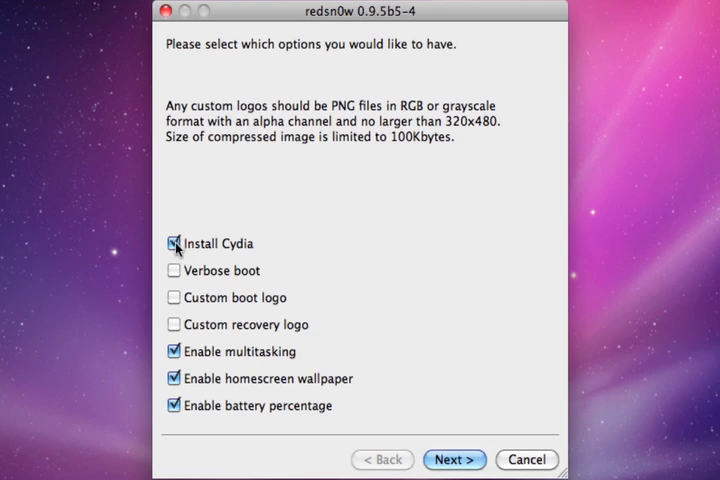
Untick Install Cydia, leaving multitasking, wallpaper and battery percentage enabled.
left_click(172, 244)
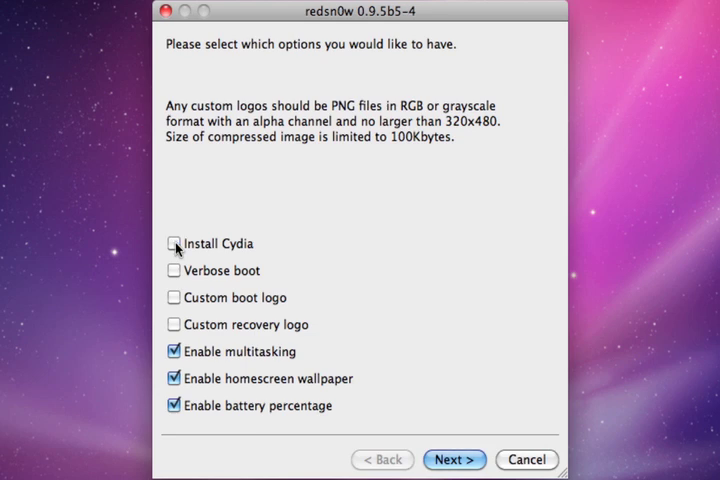